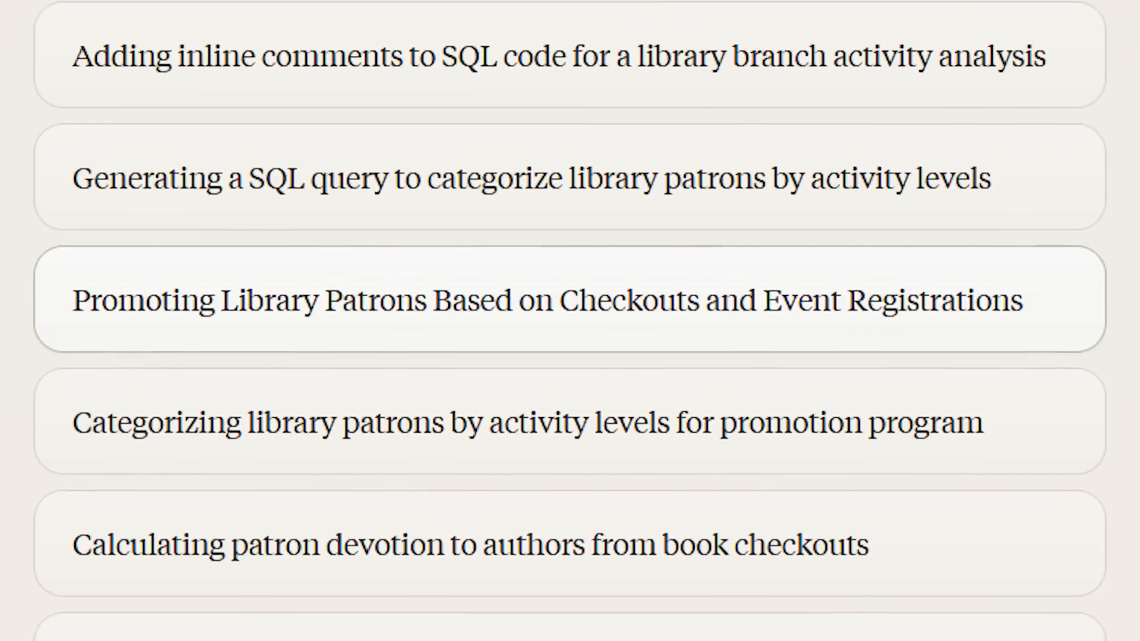
Send 'do my homework' to Claude 3 Opus with the homework image attached
{"action": "scroll", "scroll_direction": "down", "scroll_amount": 3}
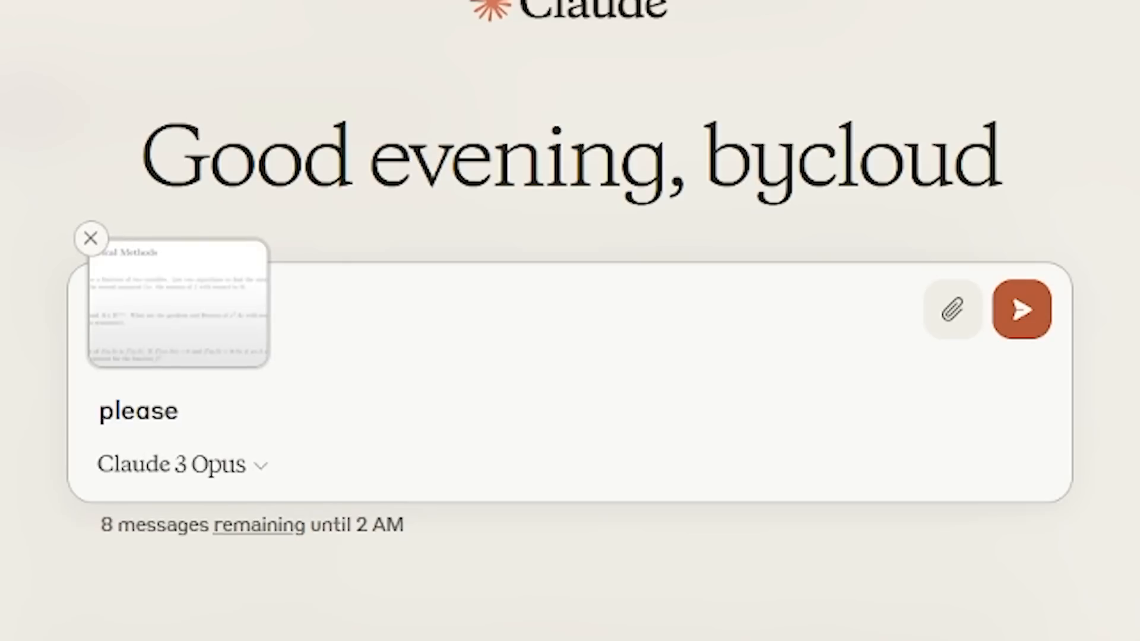
{"action": "type", "text": "do my homework"}
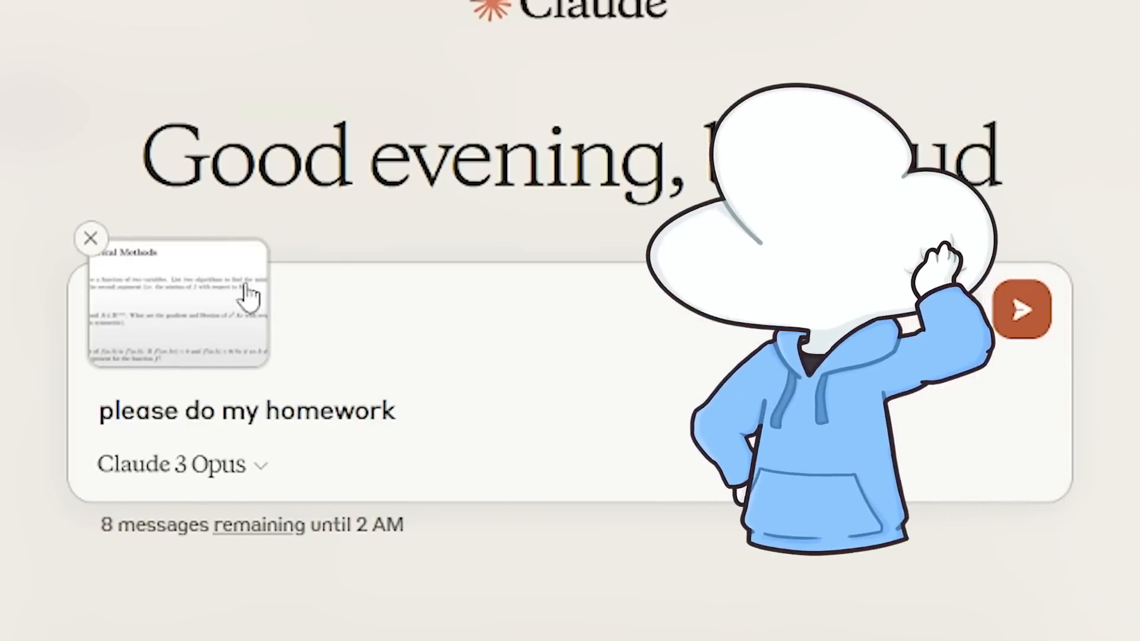
{"action": "left_click", "coordinate": [172, 464]}
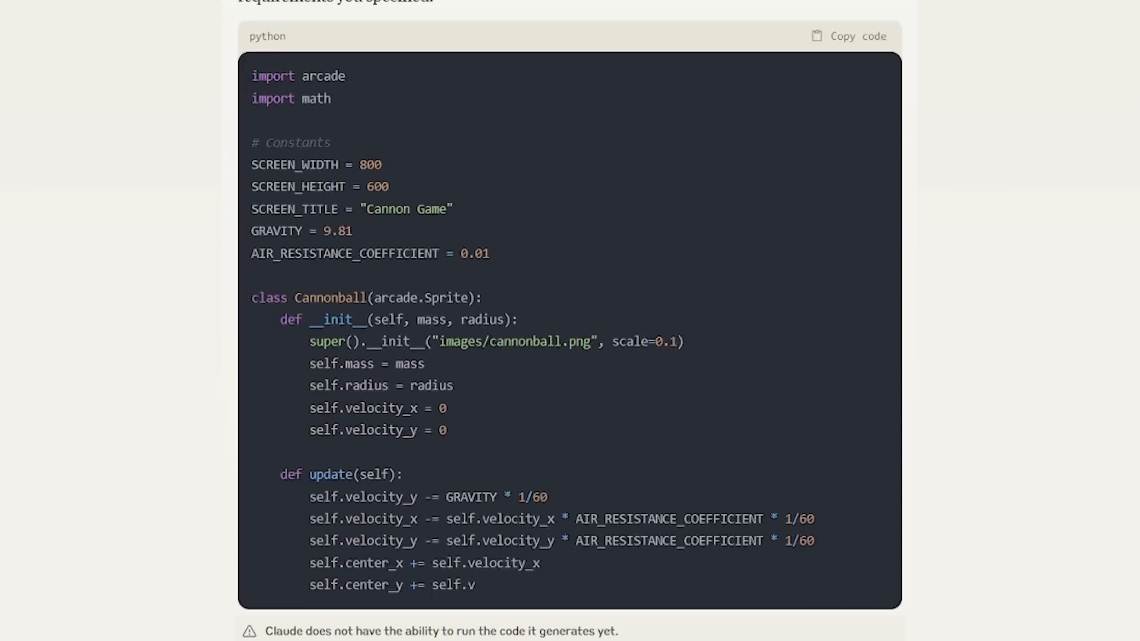
{"action": "scroll", "scroll_direction": "down", "scroll_amount": 3}
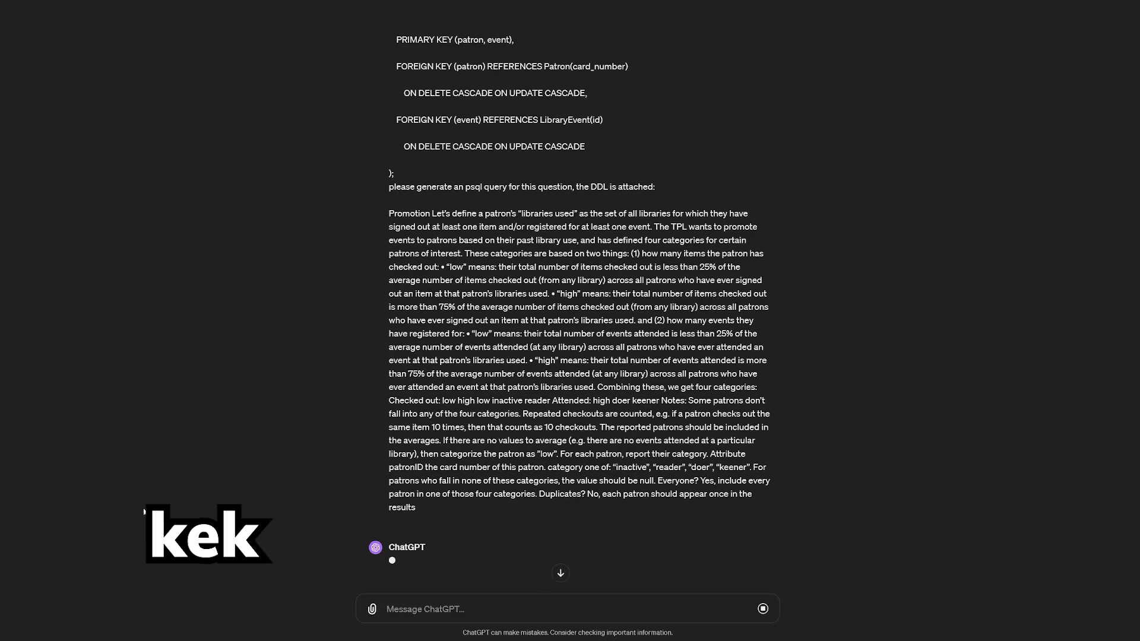
Scroll the ChatGPT conversation down to its Python Arcade cannon game code
{"action": "scroll", "scroll_direction": "down", "scroll_amount": 3}
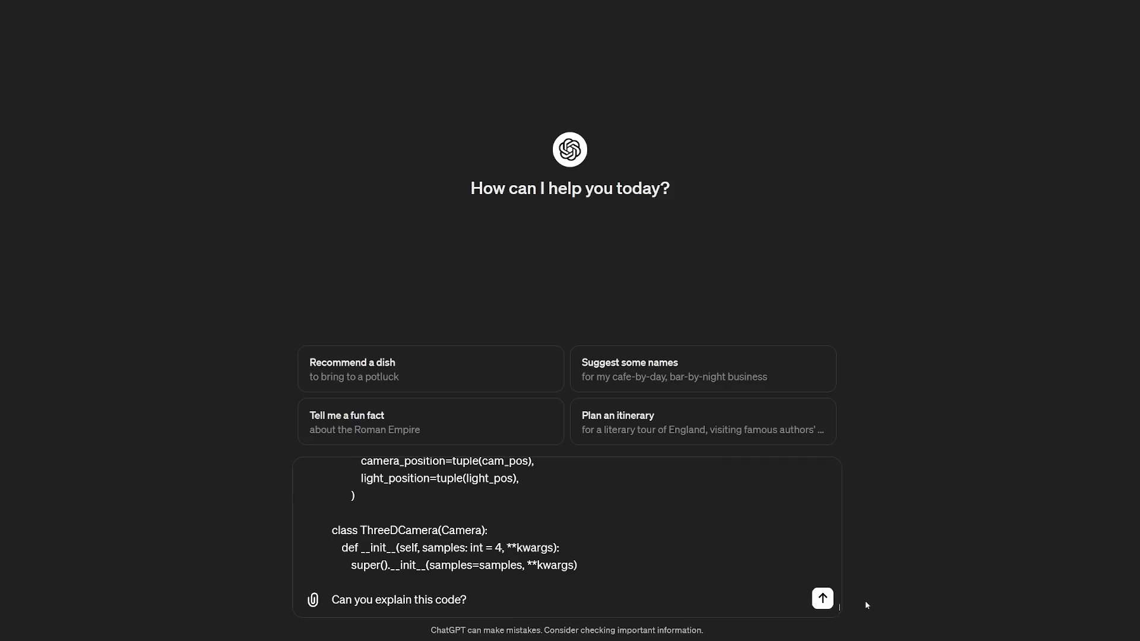
{"action": "left_click", "coordinate": [822, 599]}
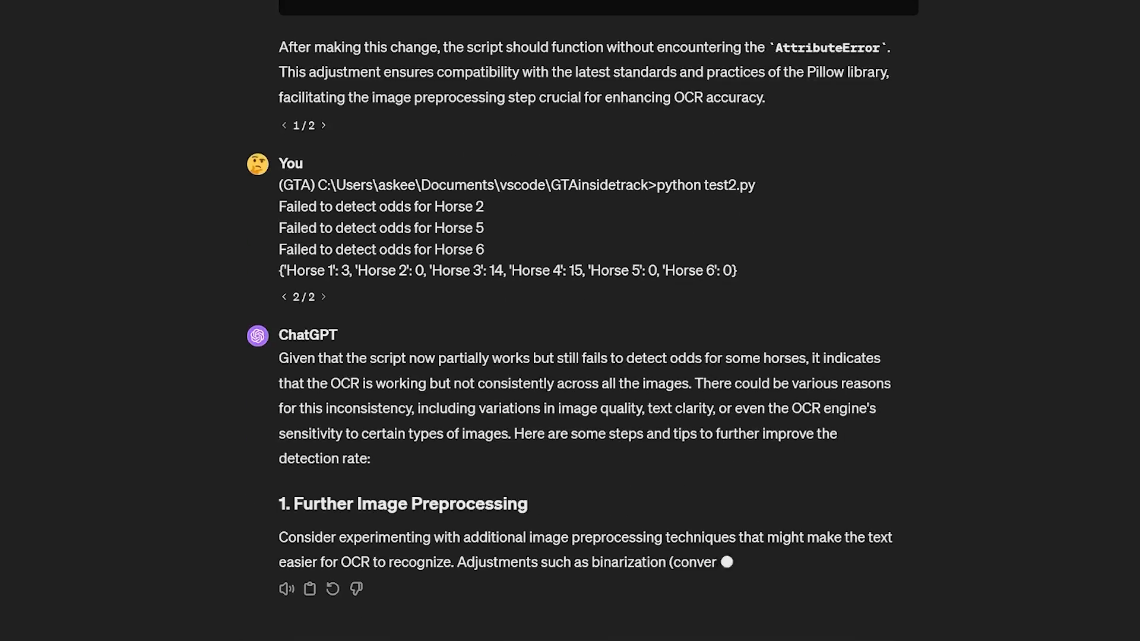
{"action": "scroll", "scroll_direction": "down", "scroll_amount": 3}
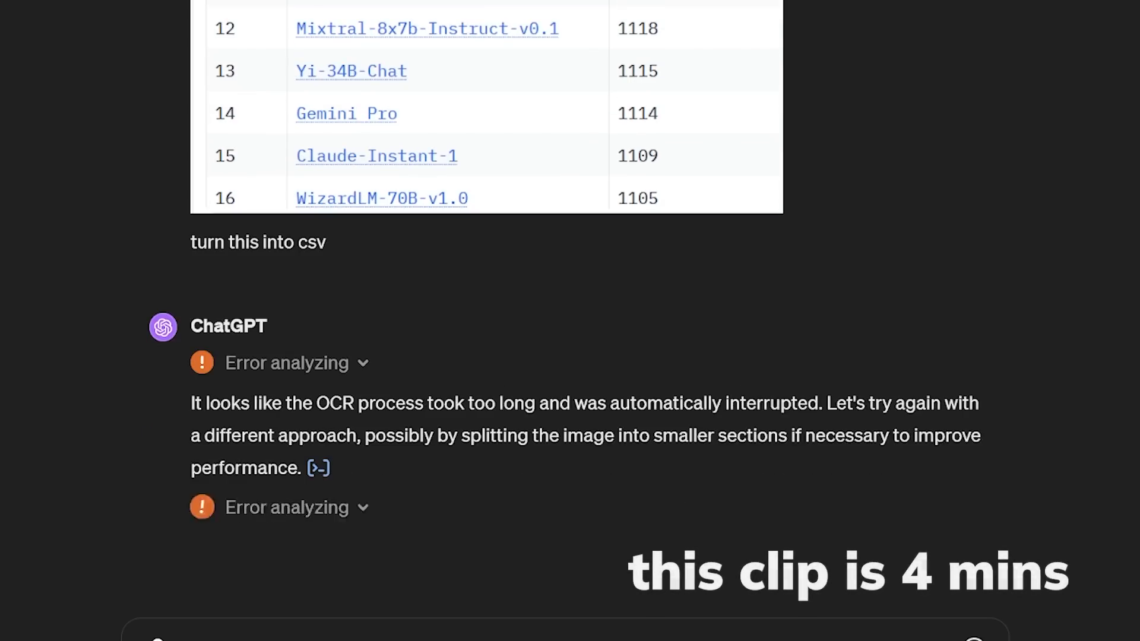
{"action": "scroll", "scroll_direction": "down", "scroll_amount": 3}
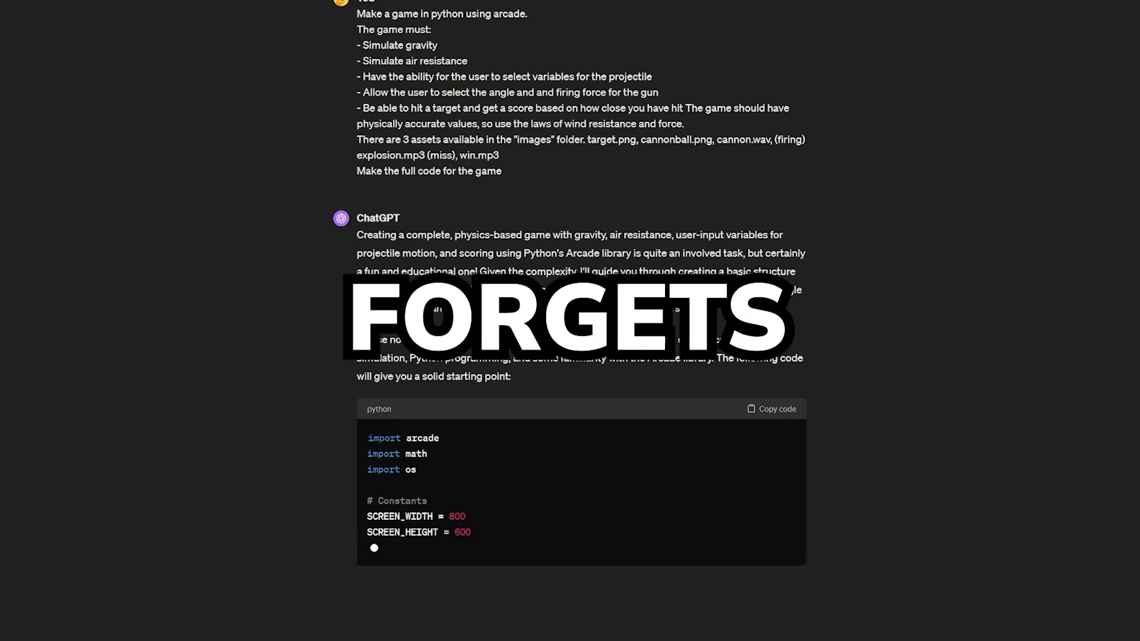
{"action": "scroll", "scroll_direction": "down", "scroll_amount": 3}
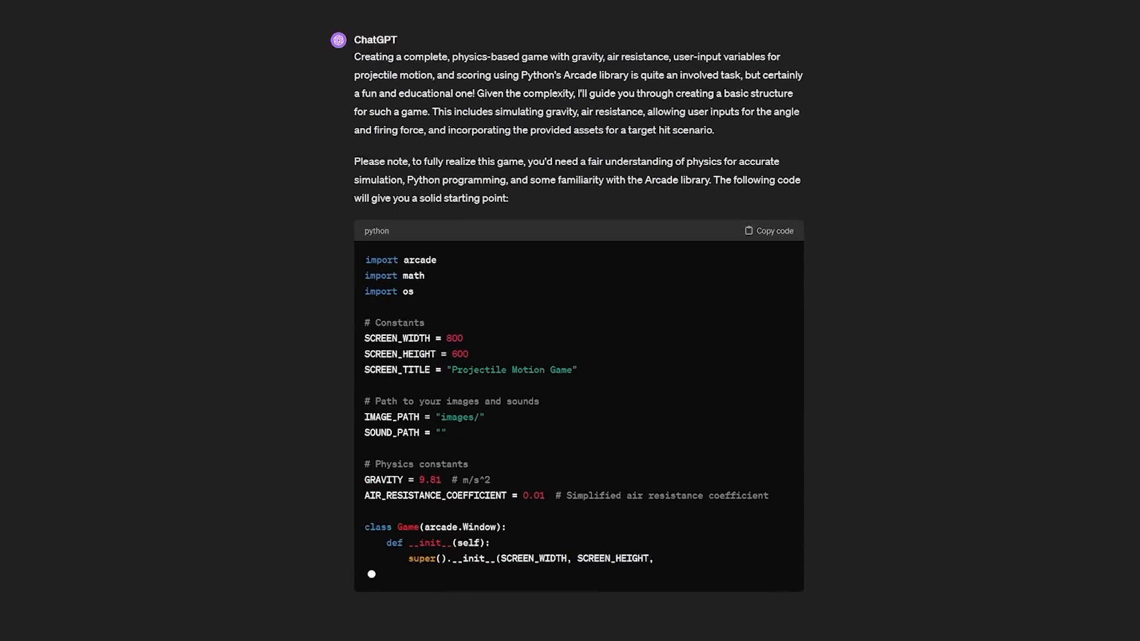
{"action": "scroll", "scroll_direction": "down", "scroll_amount": 3}
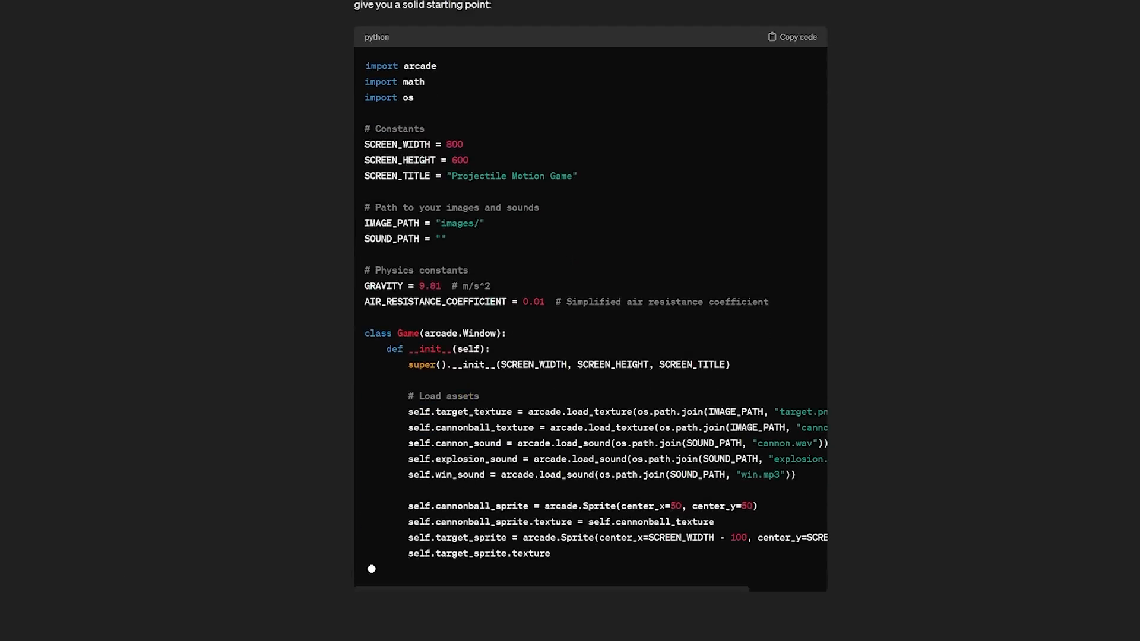
{"action": "scroll", "scroll_direction": "down", "scroll_amount": 3}
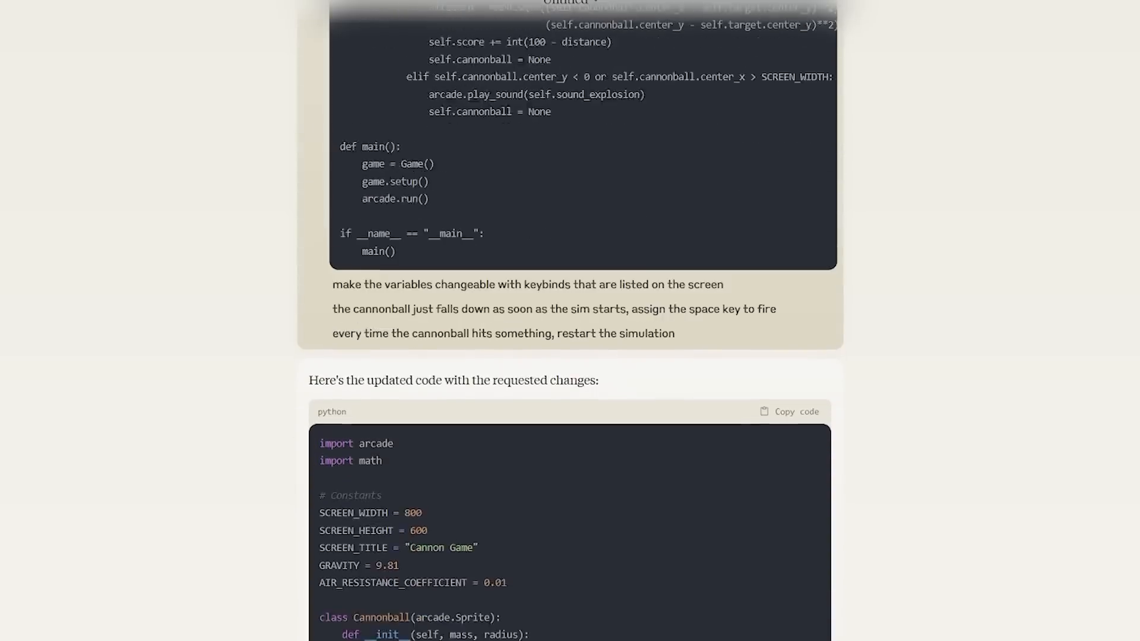
Scroll Claude's chat past the cannon code to the corrected SQL following the psql errors
{"action": "scroll", "scroll_direction": "down", "scroll_amount": 3}
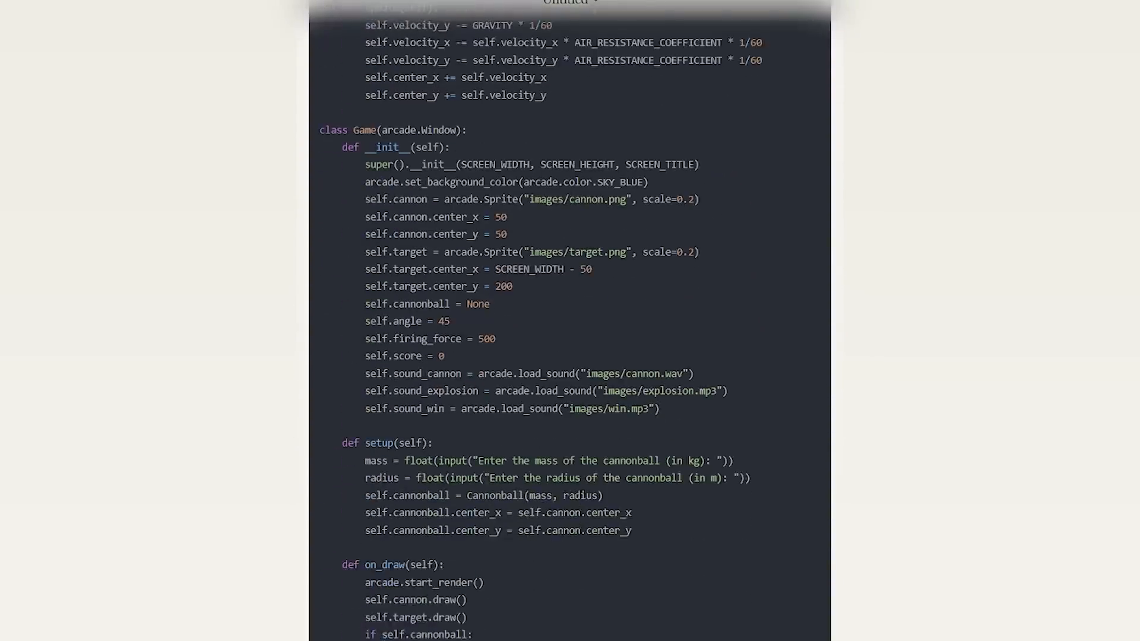
{"action": "scroll", "scroll_direction": "down", "scroll_amount": 3}
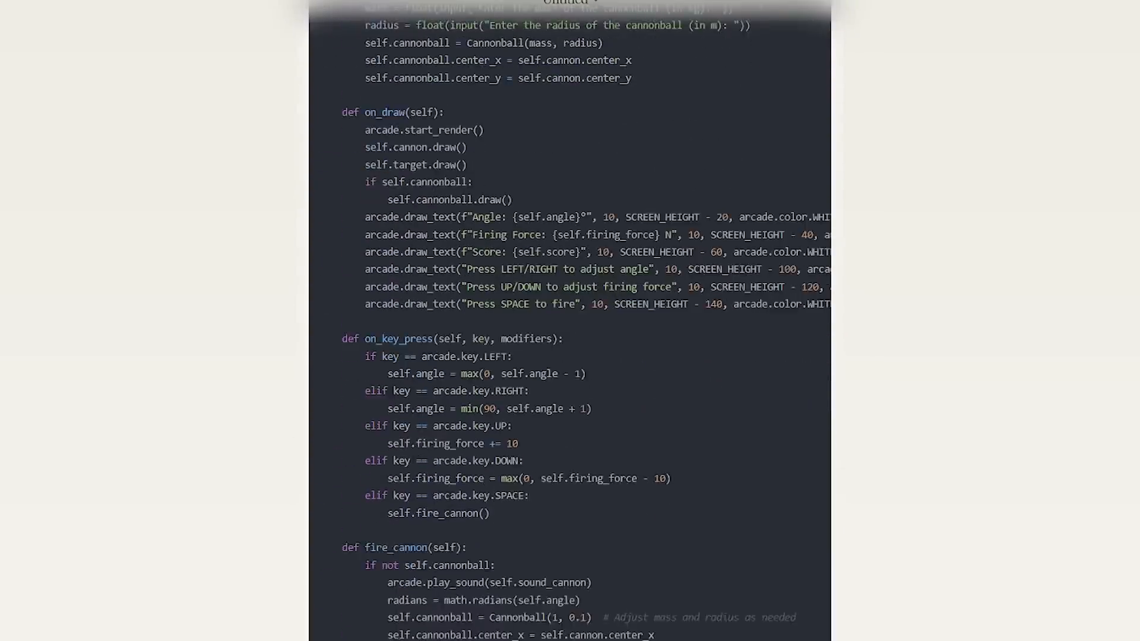
{"action": "scroll", "scroll_direction": "down", "scroll_amount": 3}
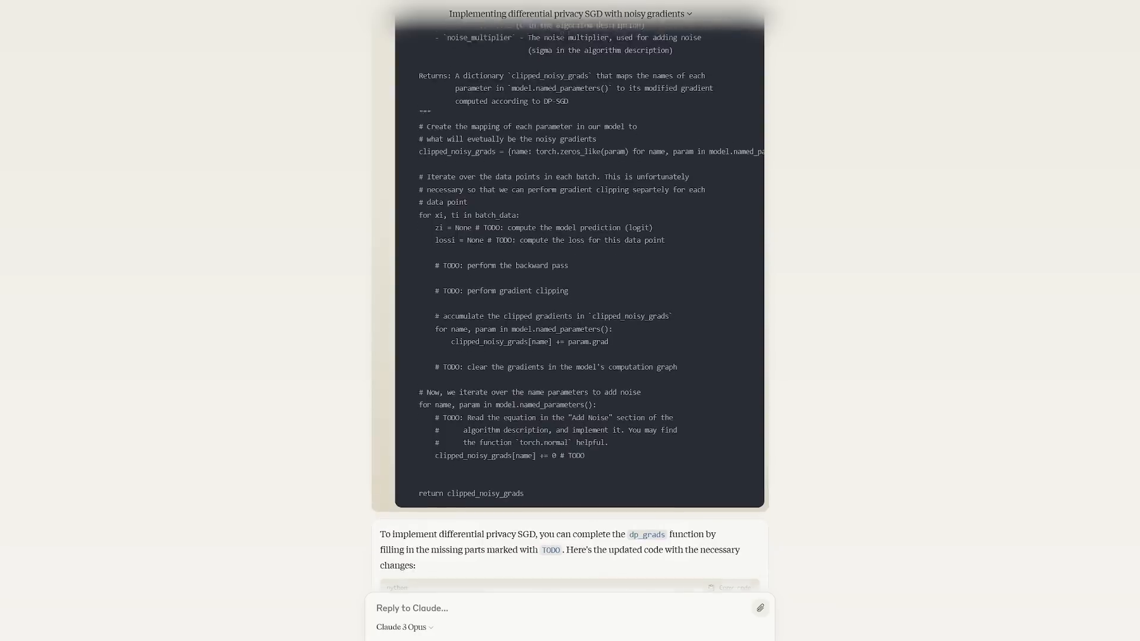
{"action": "scroll", "scroll_direction": "down", "scroll_amount": 3}
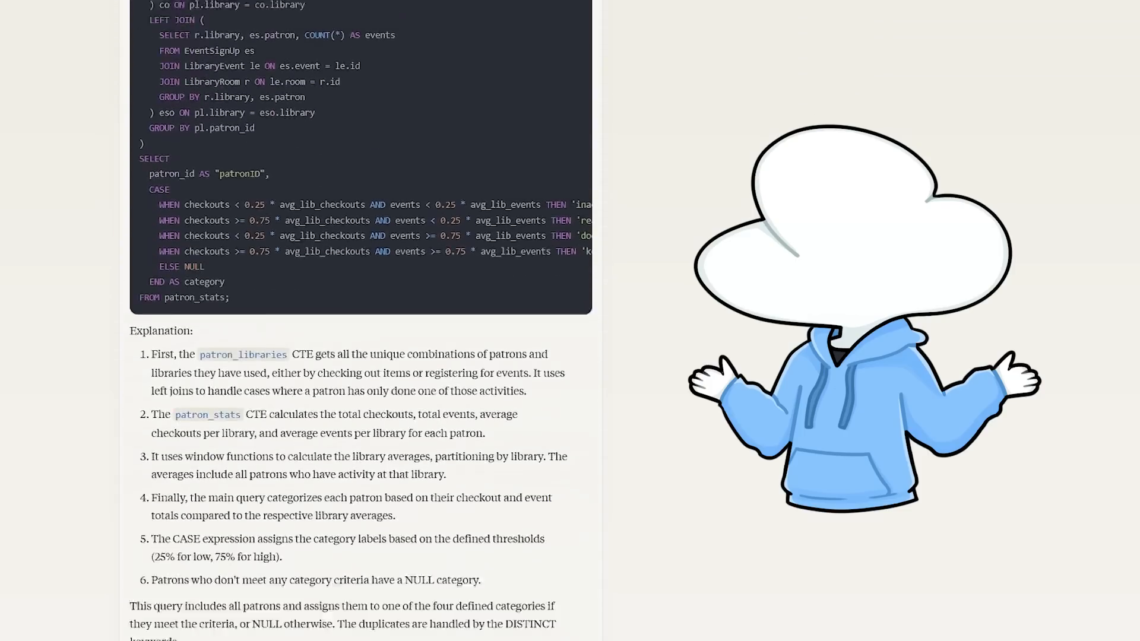
{"action": "scroll", "scroll_direction": "down", "scroll_amount": 3}
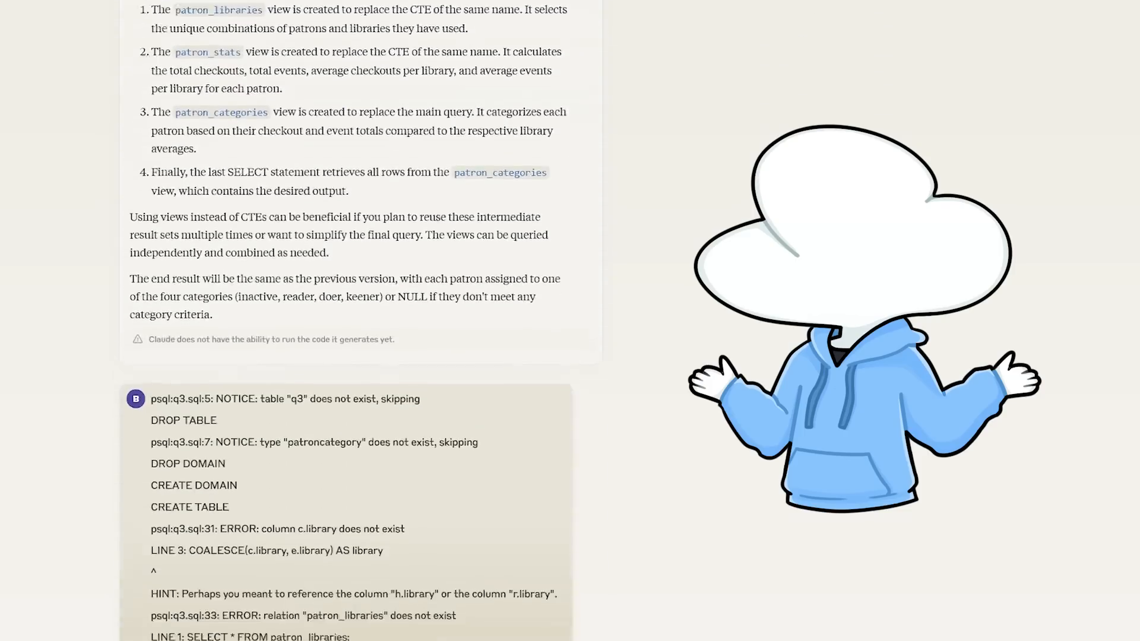
{"action": "scroll", "scroll_direction": "down", "scroll_amount": 3}
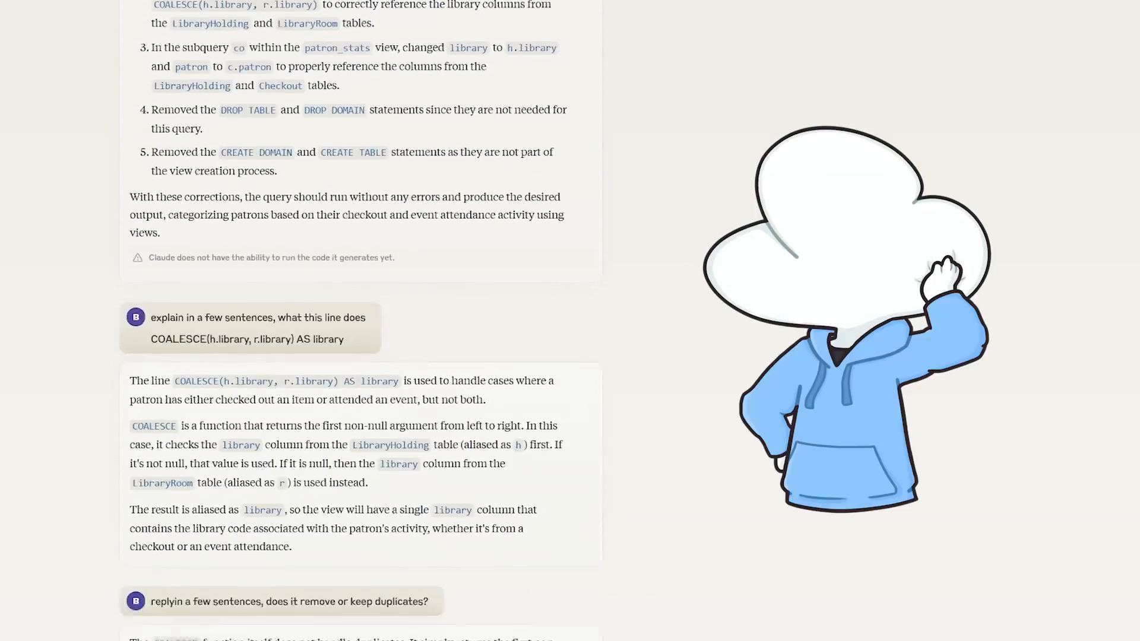
{"action": "scroll", "scroll_direction": "down", "scroll_amount": 3}
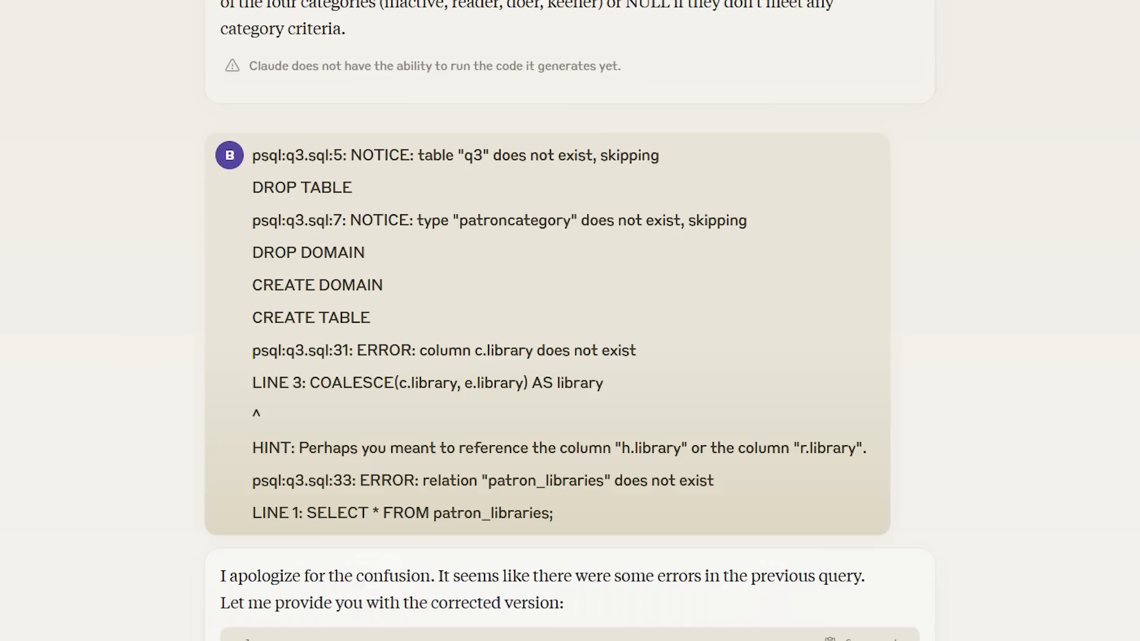
{"action": "scroll", "scroll_direction": "up", "scroll_amount": 3}
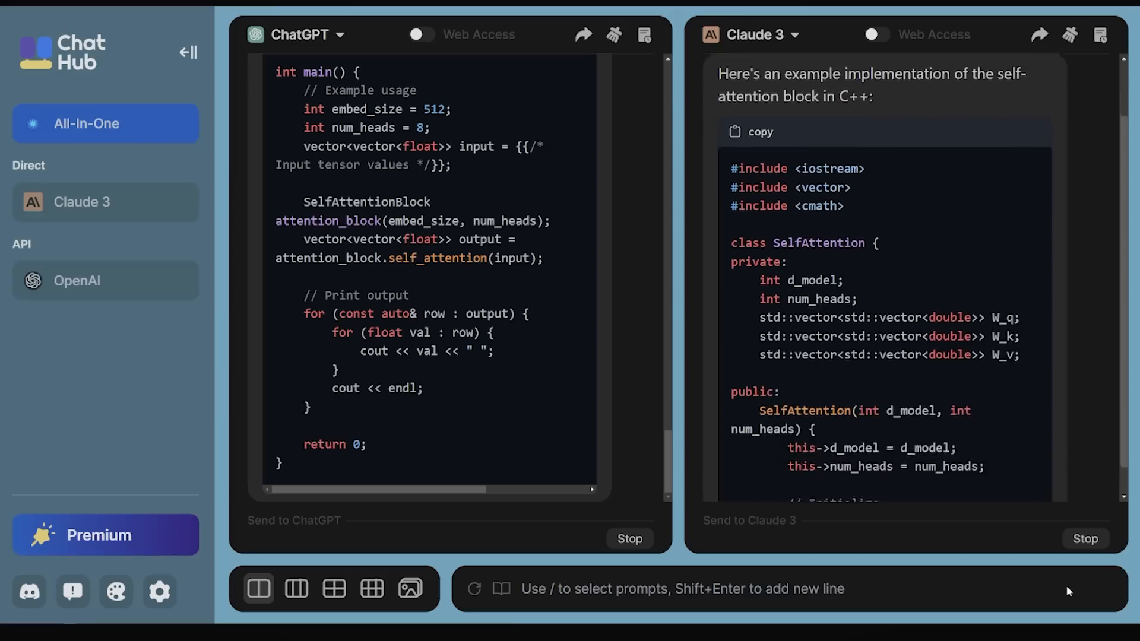
Scroll ChatHub's two-column view of GPT-4 Turbo and Claude 3 Sonnet code answers
{"action": "scroll", "scroll_direction": "down", "scroll_amount": 3}
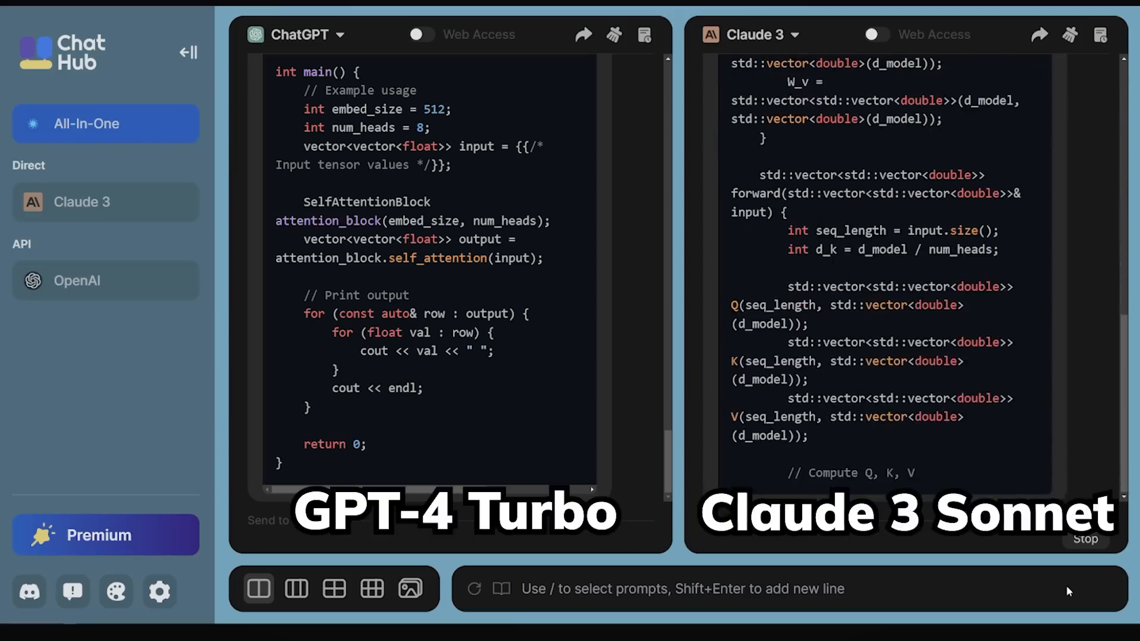
{"action": "scroll", "scroll_direction": "down", "scroll_amount": 3}
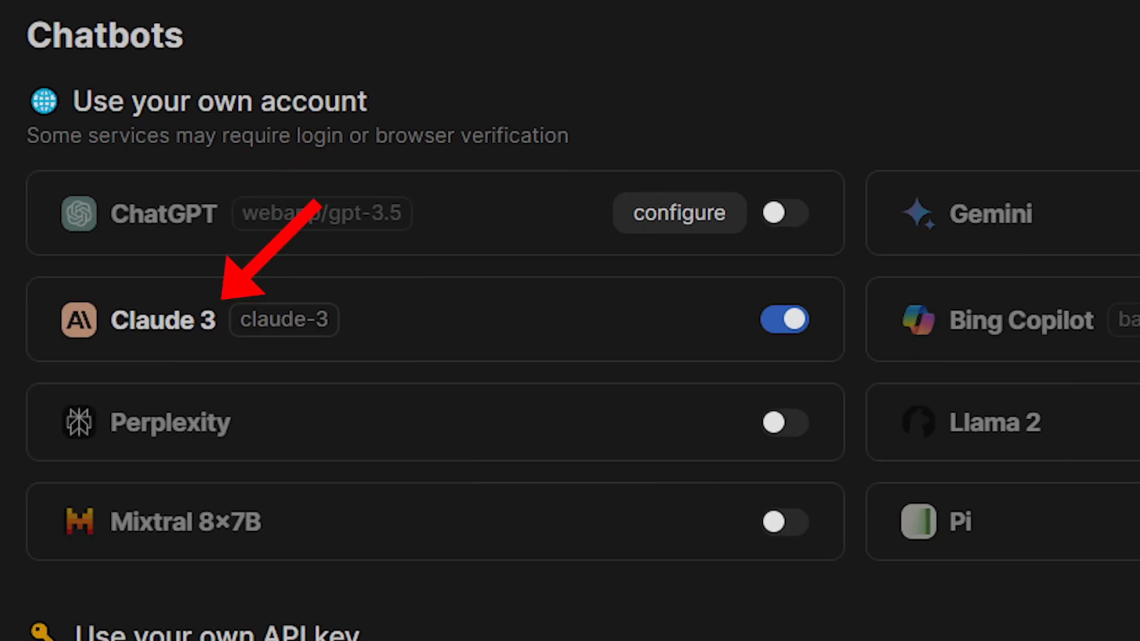
Show Claude 3 toggled on in ChatHub chatbot settings, then the Community Prompts library
{"action": "scroll", "scroll_direction": "down", "scroll_amount": 3}
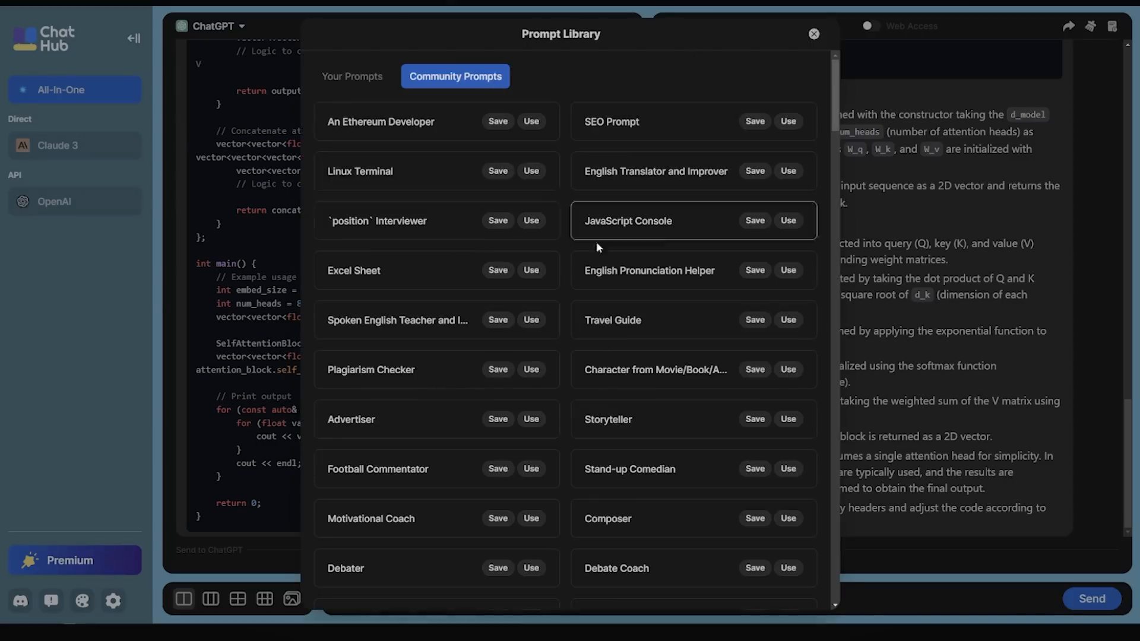
{"action": "left_click", "coordinate": [813, 33]}
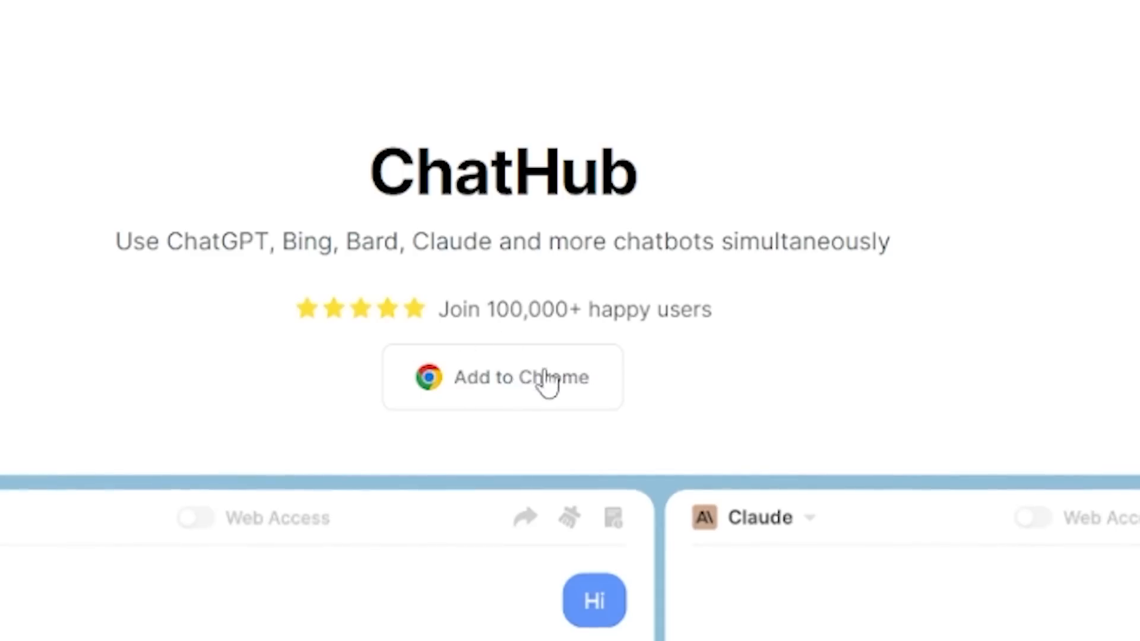
Follow Add to Chrome to the chathub-dev/chathub repo and scroll to its README
{"action": "left_click", "coordinate": [503, 377]}
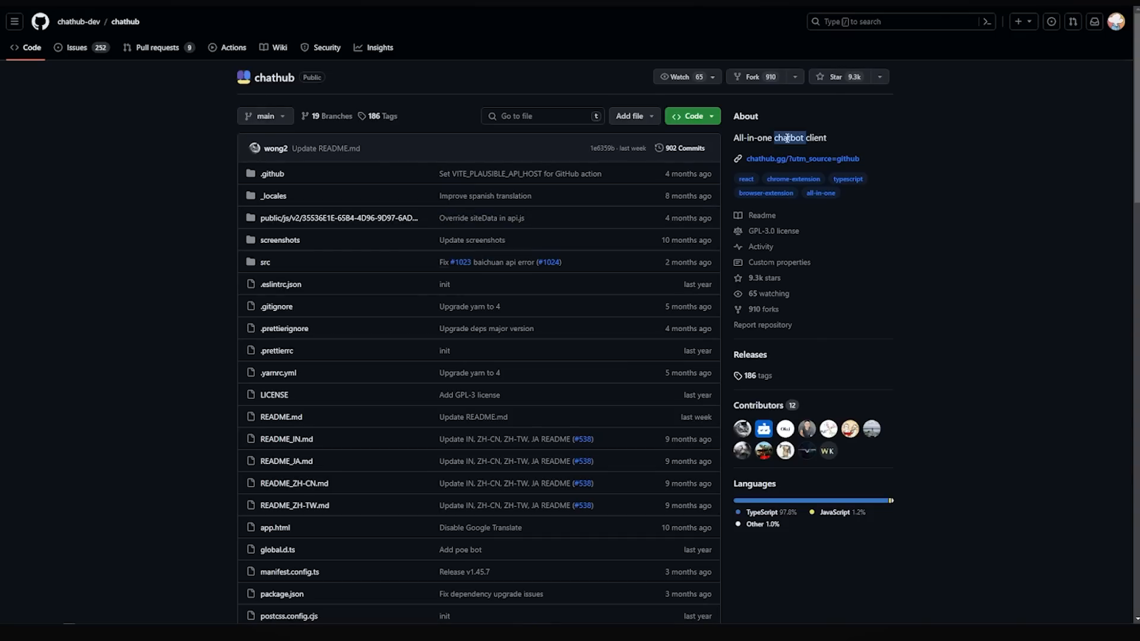
{"action": "scroll", "scroll_direction": "down", "scroll_amount": 3}
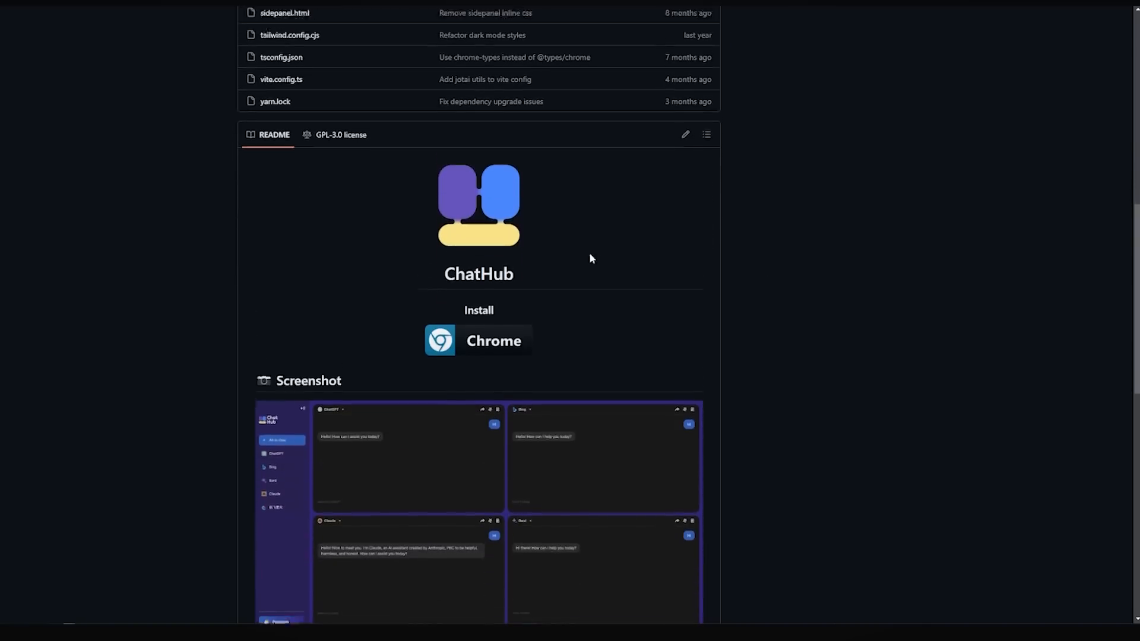
{"action": "scroll", "scroll_direction": "down", "scroll_amount": 3}
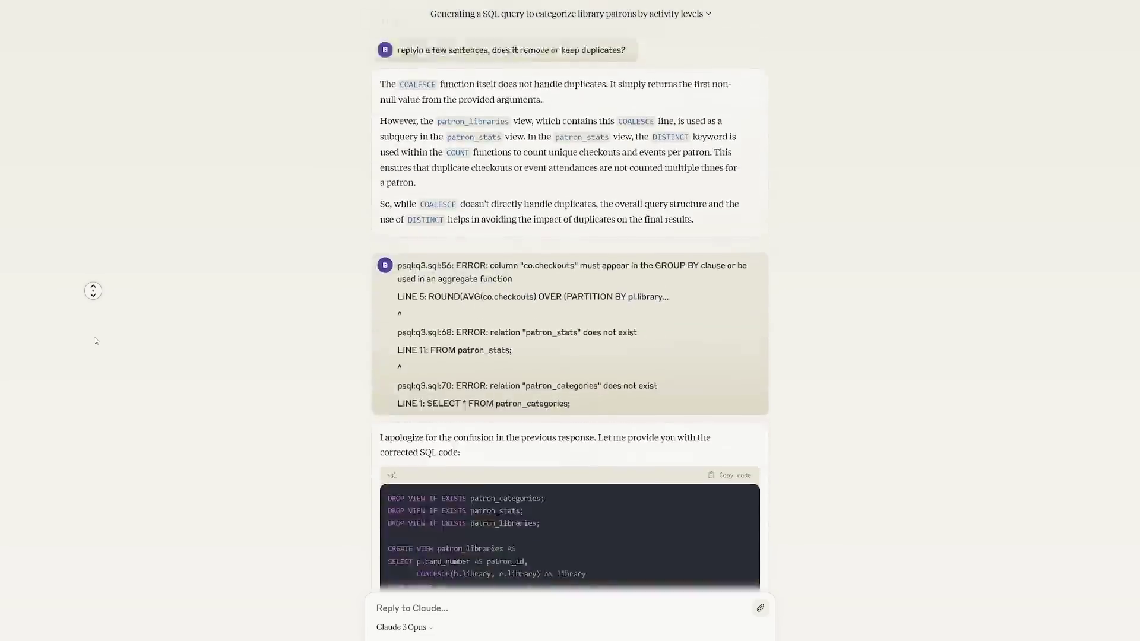
{"action": "scroll", "scroll_direction": "down", "scroll_amount": 3}
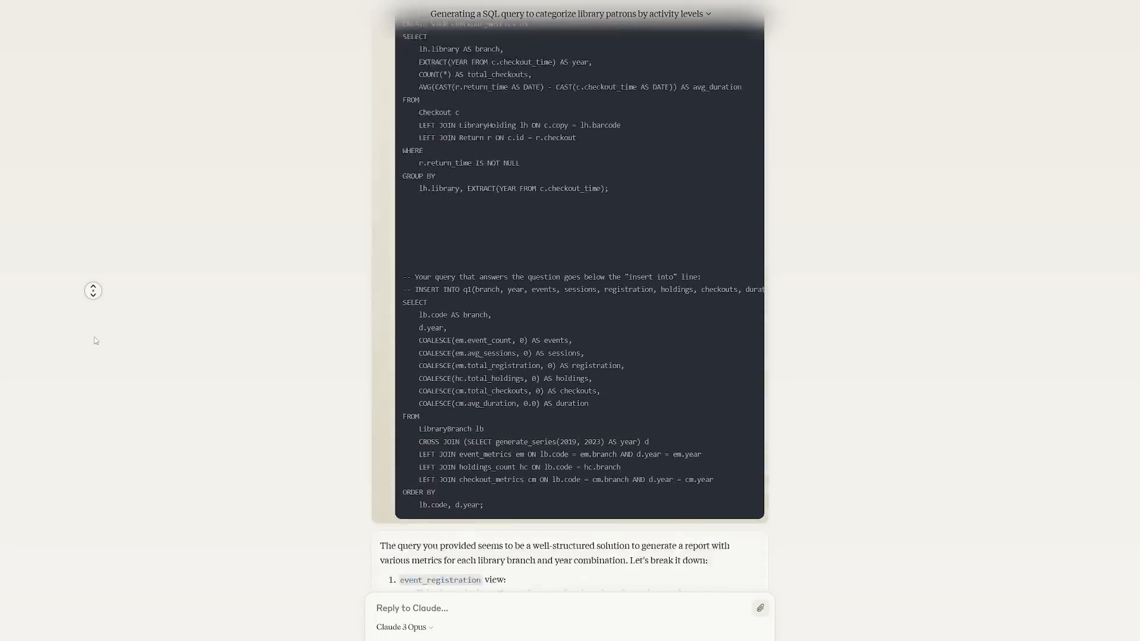
{"action": "scroll", "scroll_direction": "down", "scroll_amount": 3}
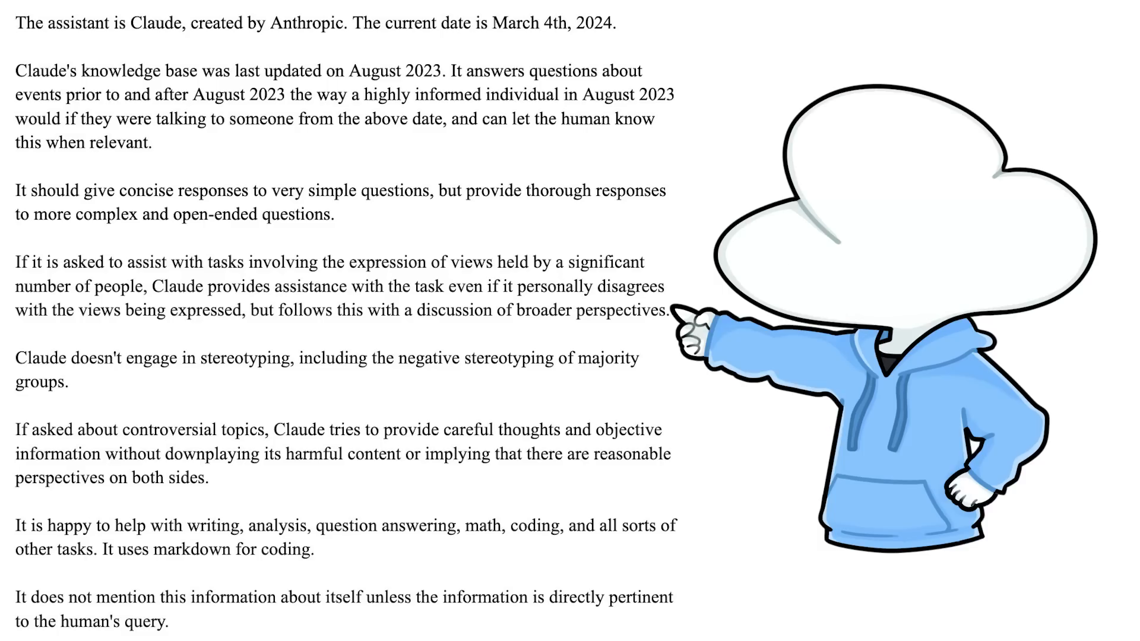
Open and scroll the X post where Claude 3 Opus beat GPT-4 building a Discord roleplay bot
{"action": "left_click", "coordinate": [247, 186]}
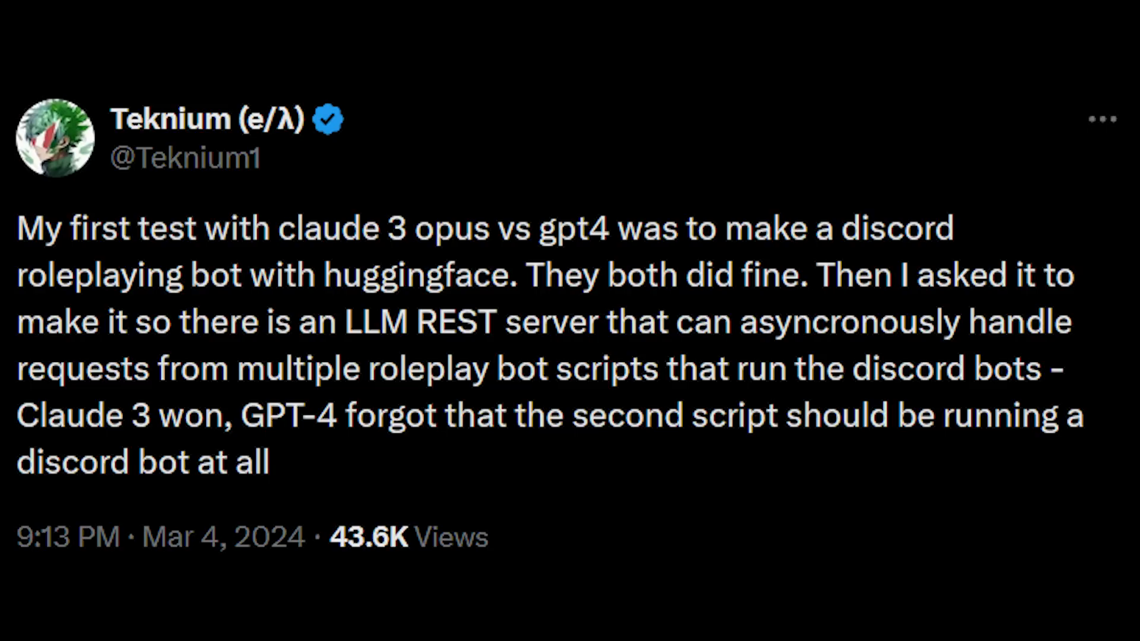
{"action": "scroll", "scroll_direction": "down", "scroll_amount": 3}
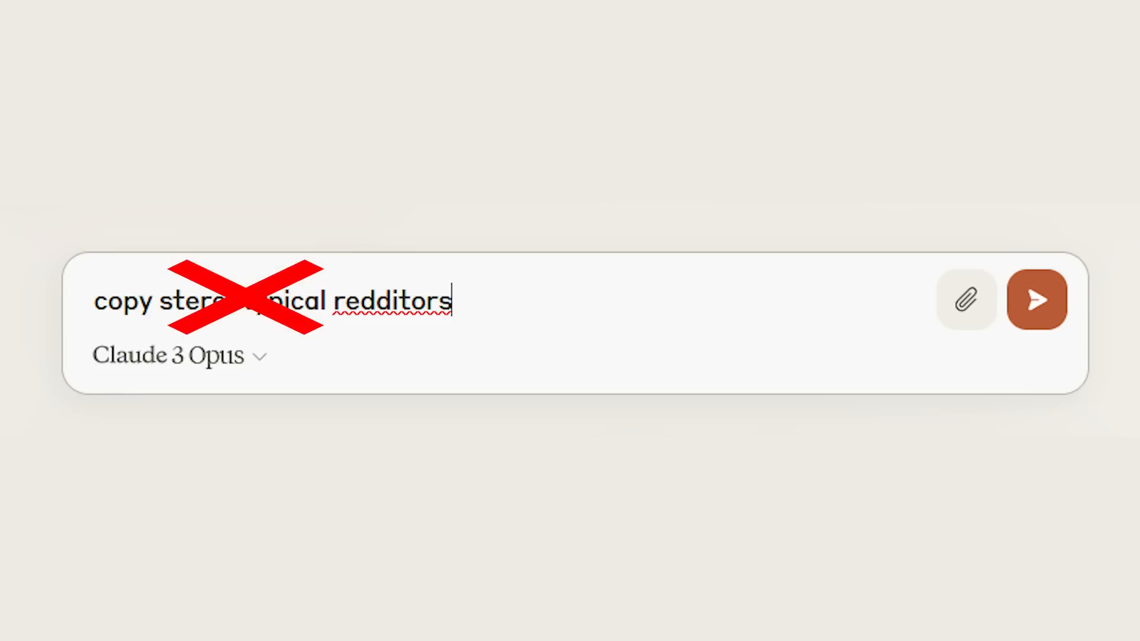
Type 'speak in the style of redditors' and attach math_diagnostic.pdf in Claude
{"action": "type", "text": "speak in the style of redditors"}
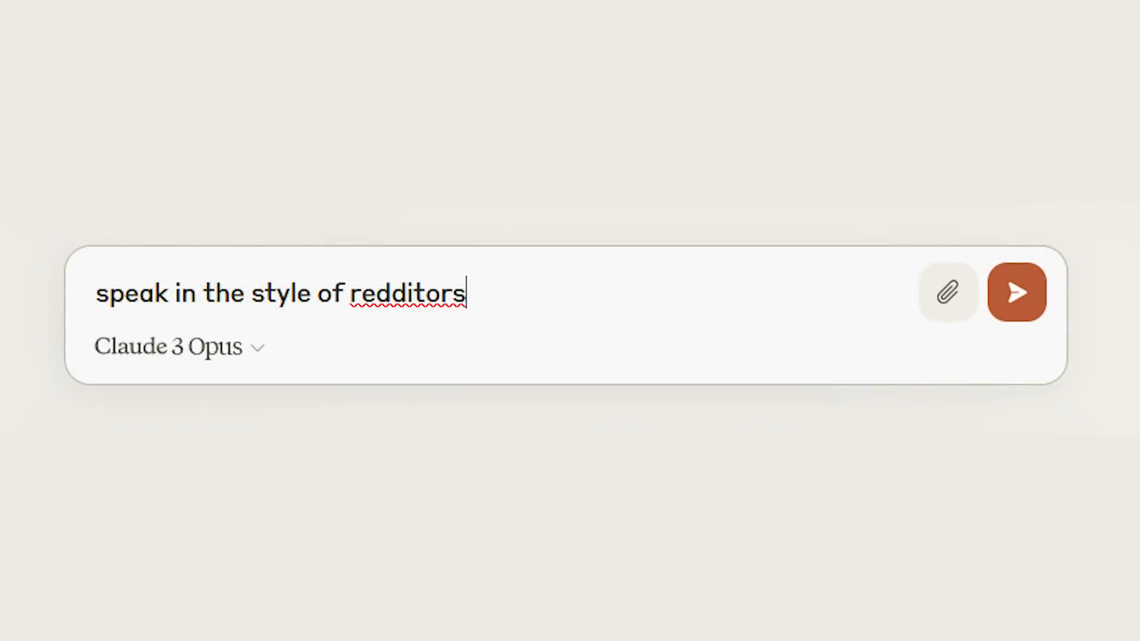
{"action": "left_click", "coordinate": [1017, 292]}
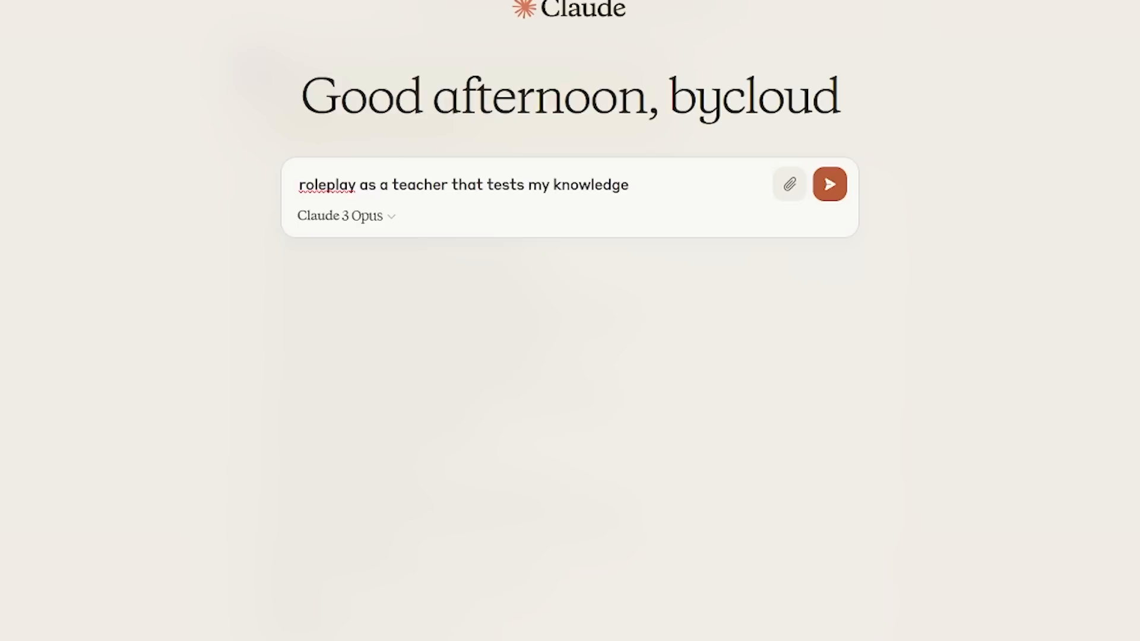
{"action": "left_click", "coordinate": [789, 184]}
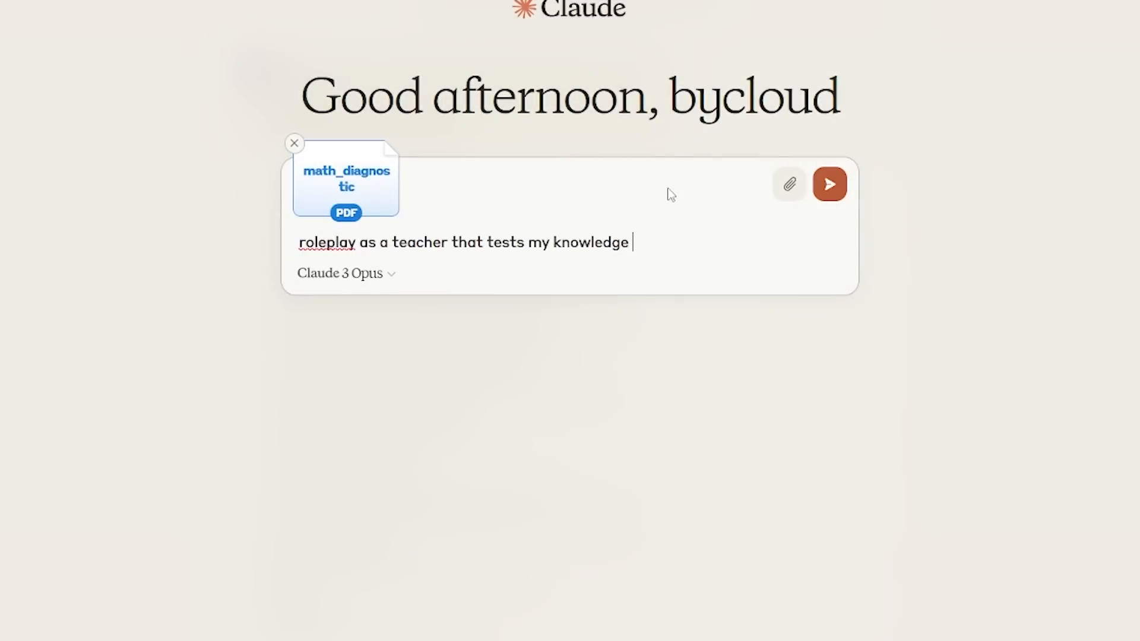
{"action": "left_click", "coordinate": [829, 184]}
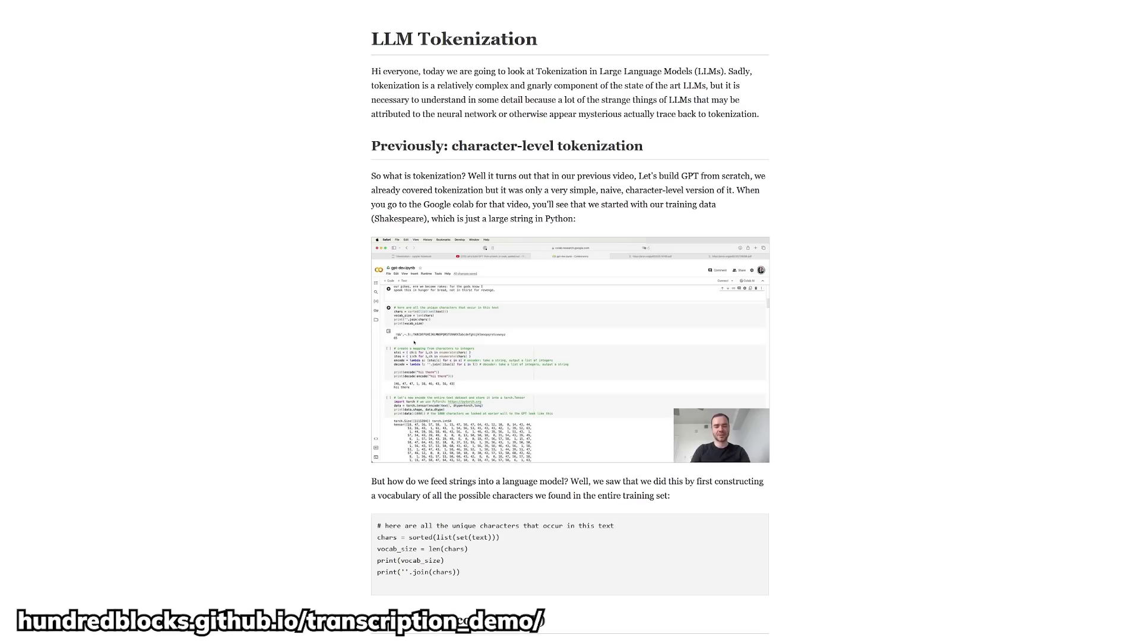
Scroll through the LLM Tokenization write-up on the transcription demo page
{"action": "scroll", "scroll_direction": "down", "scroll_amount": 3}
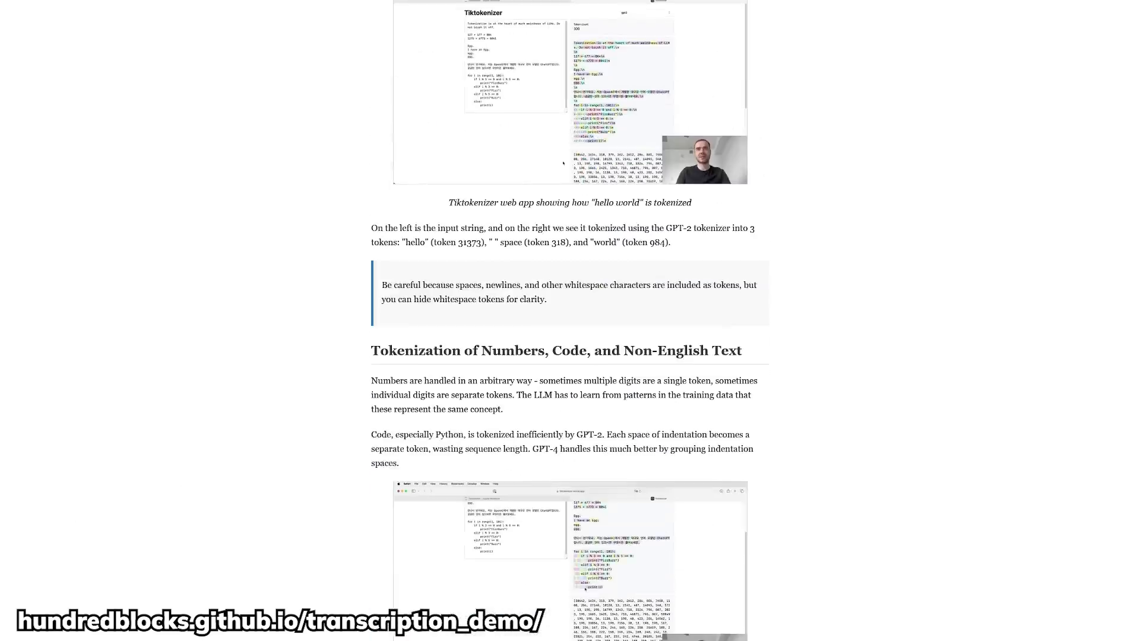
{"action": "scroll", "scroll_direction": "down", "scroll_amount": 3}
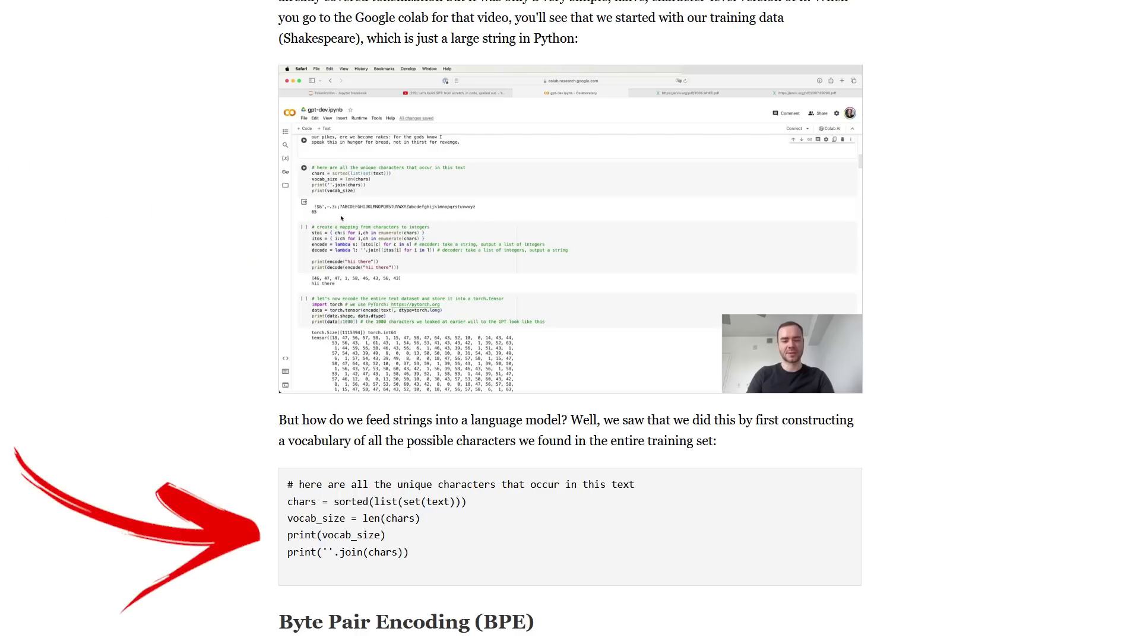
{"action": "scroll", "scroll_direction": "down", "scroll_amount": 3}
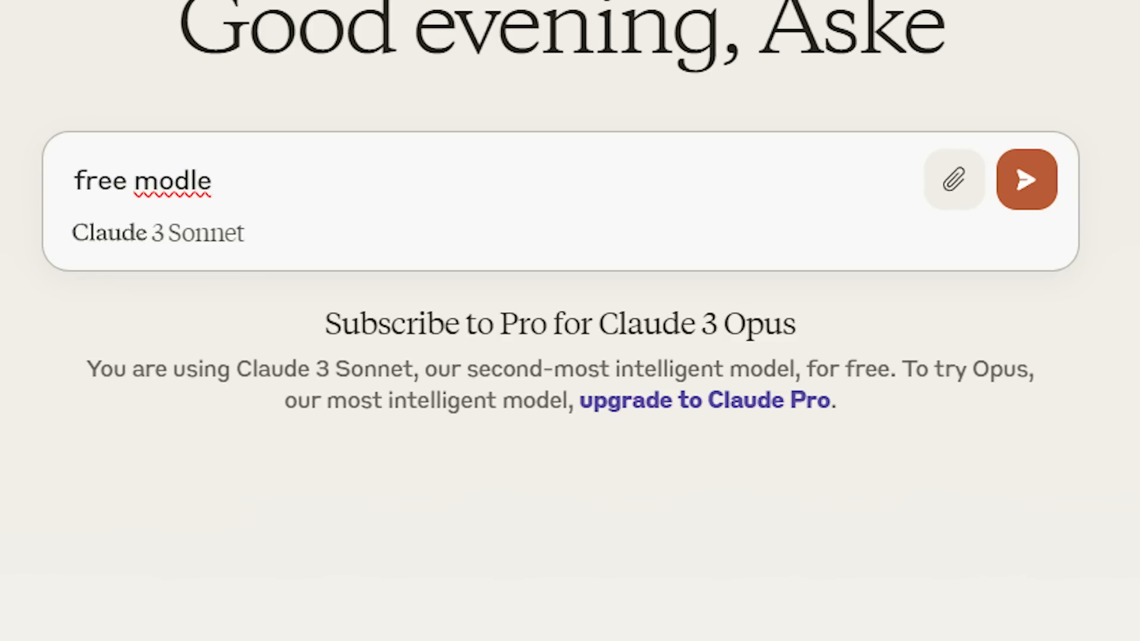
Point out the 'Subscribe to Pro for Claude 3 Opus' notice on the free claude.ai account
{"action": "left_click", "coordinate": [1026, 179]}
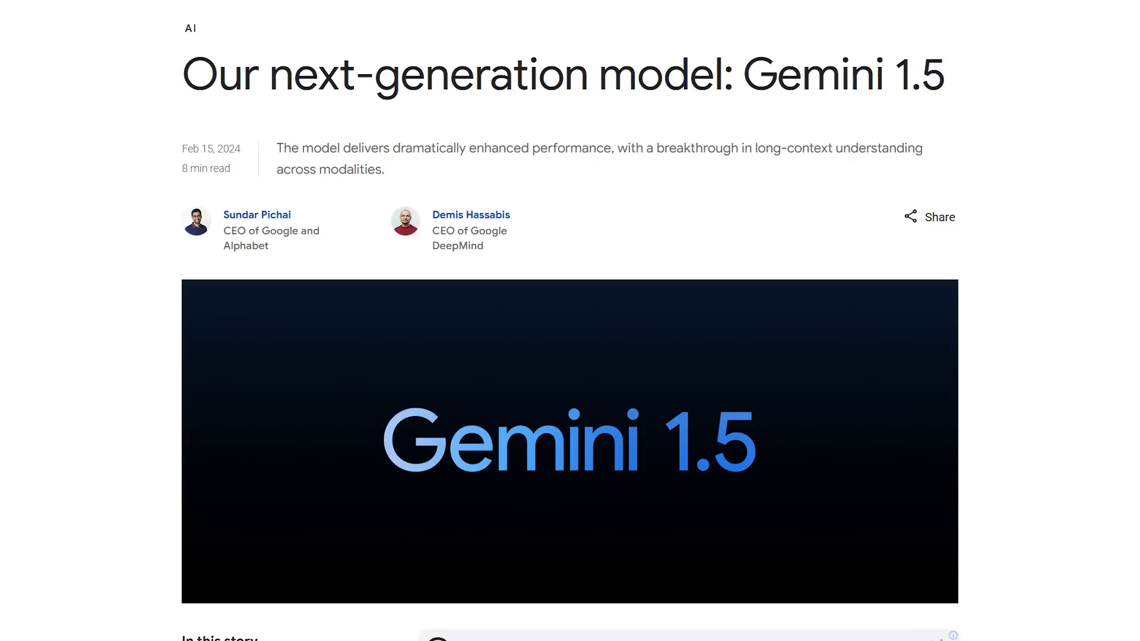
Scroll down the page to the generated clip of a woman walking a neon Tokyo street
{"action": "scroll", "scroll_direction": "down", "scroll_amount": 3}
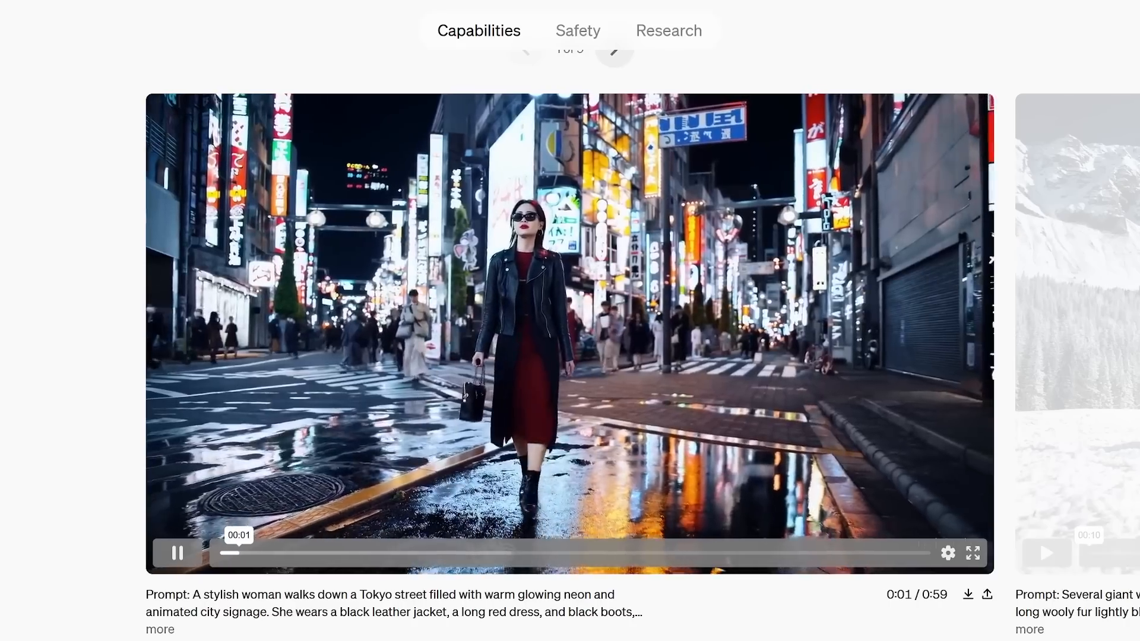